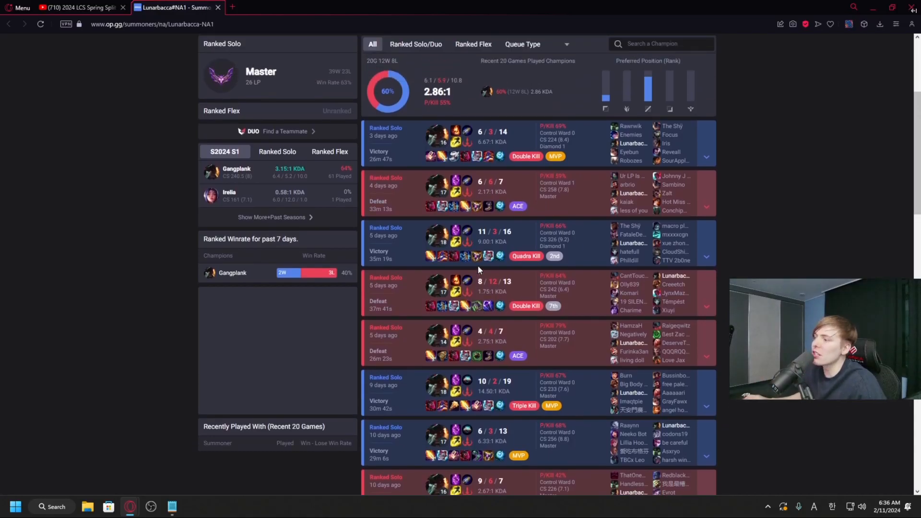
pyautogui.moveTo(476, 314)
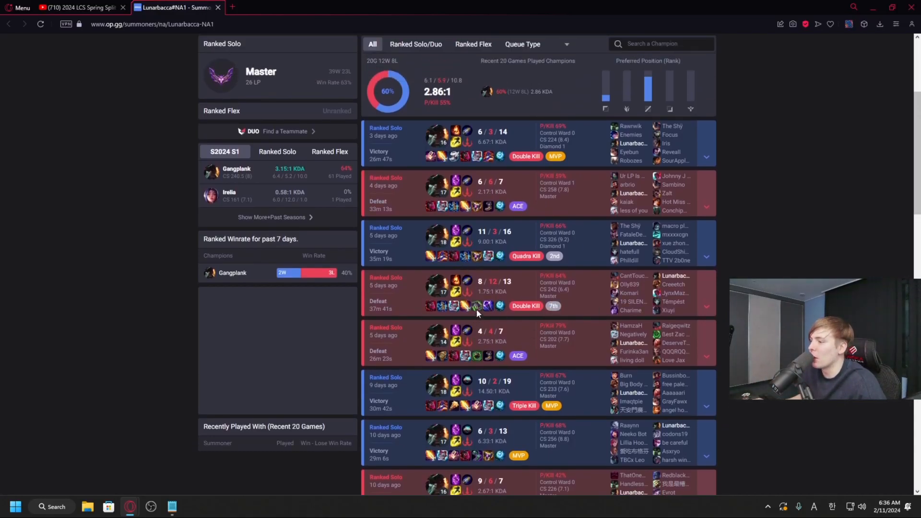
pyautogui.moveTo(476, 307)
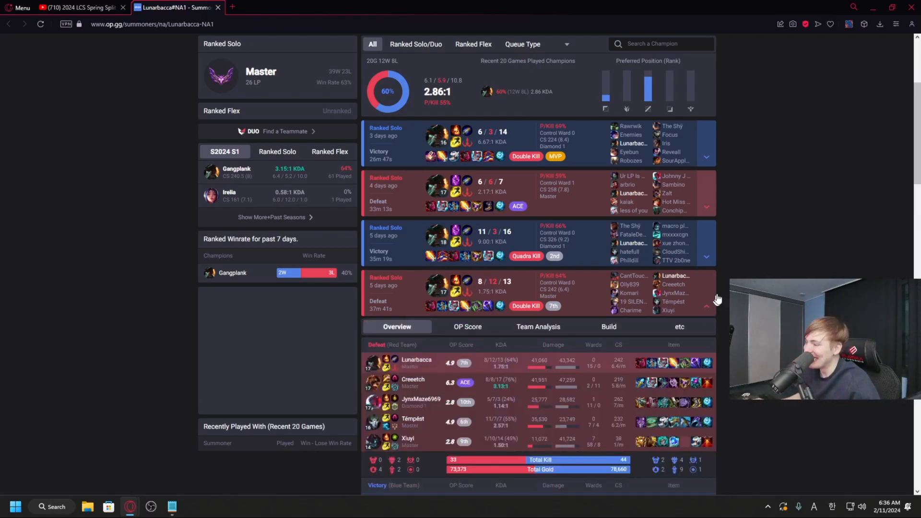
# Review both teams' items in the 37m41s defeat, then watch the NRG vs. C9 stream full screen
pyautogui.scroll(-3)
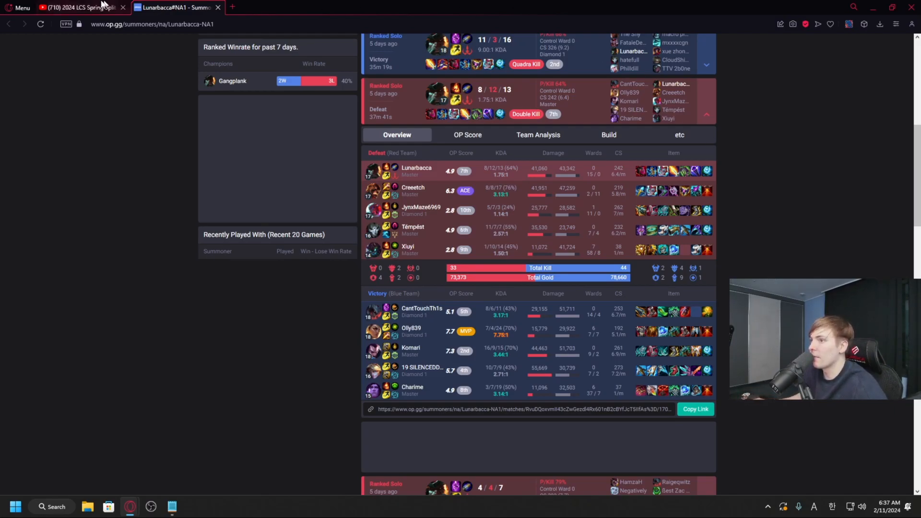
pyautogui.click(76, 7)
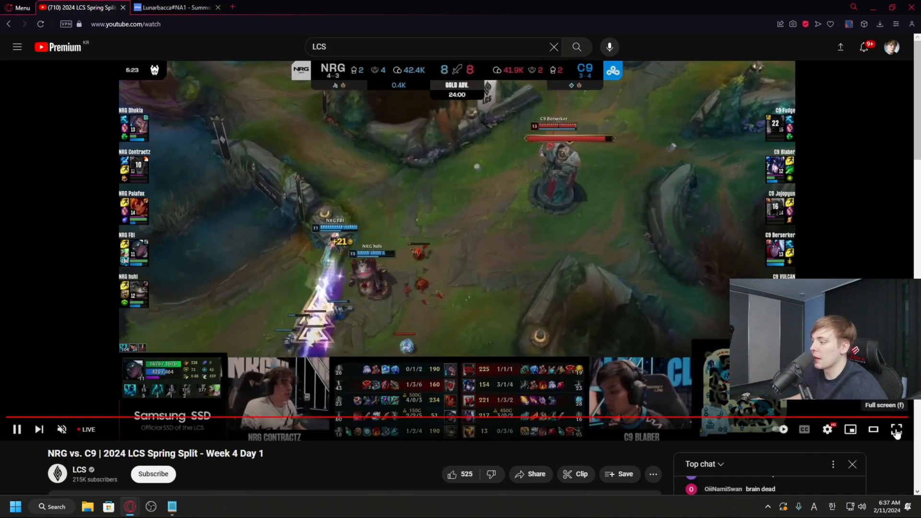
pyautogui.click(897, 430)
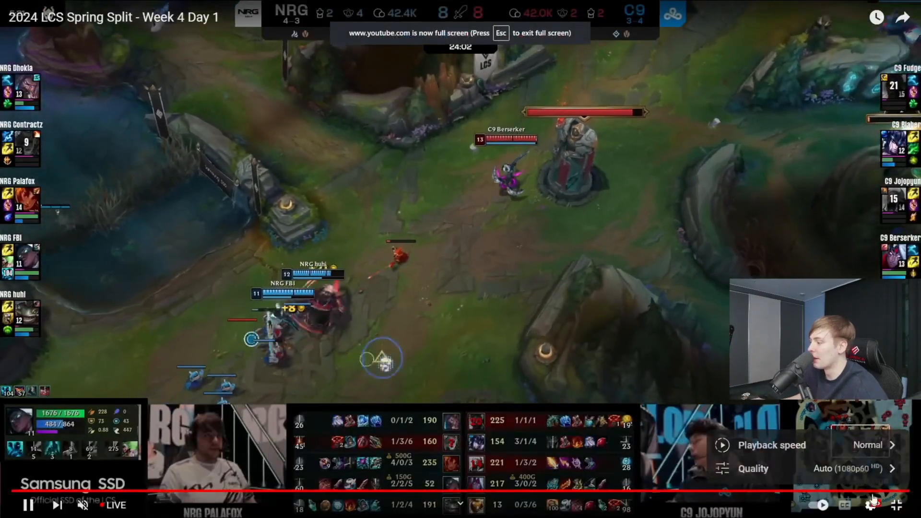